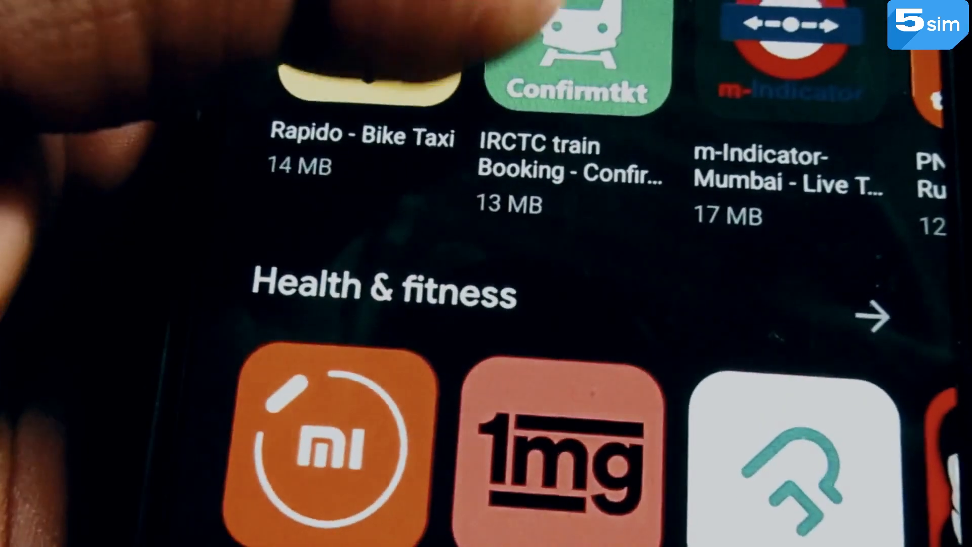
# Show the Free online phone numbers section with the free UK number and its incoming SMS codes.
pyautogui.scroll(-3)
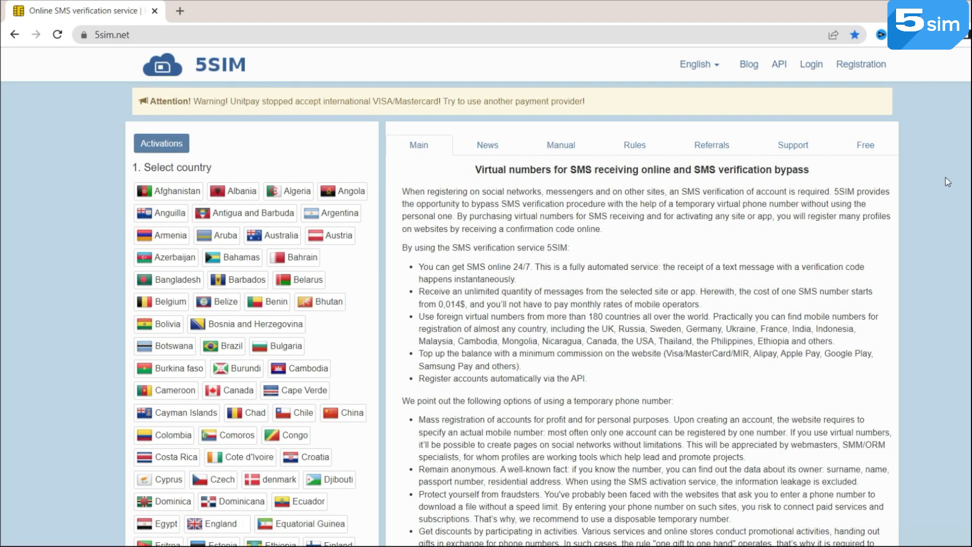
pyautogui.click(864, 145)
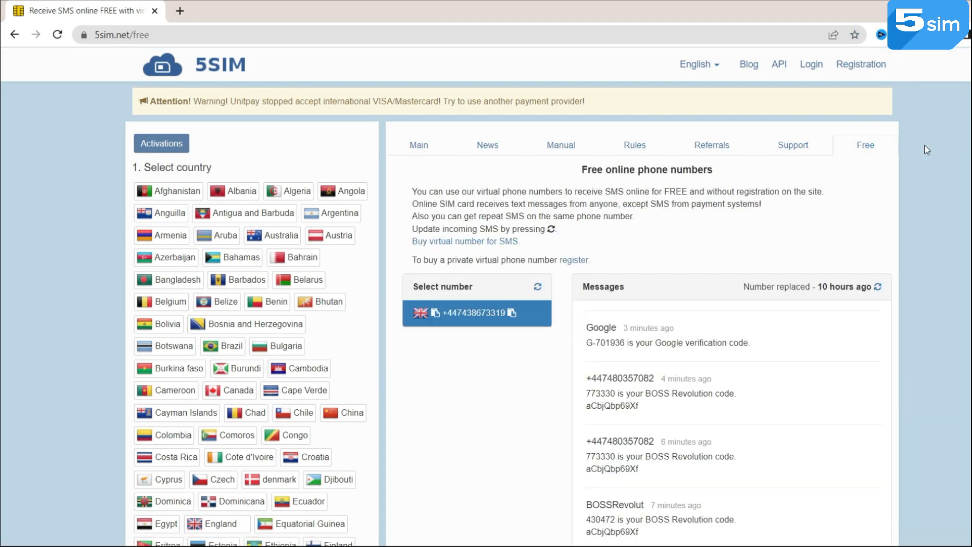
pyautogui.click(864, 145)
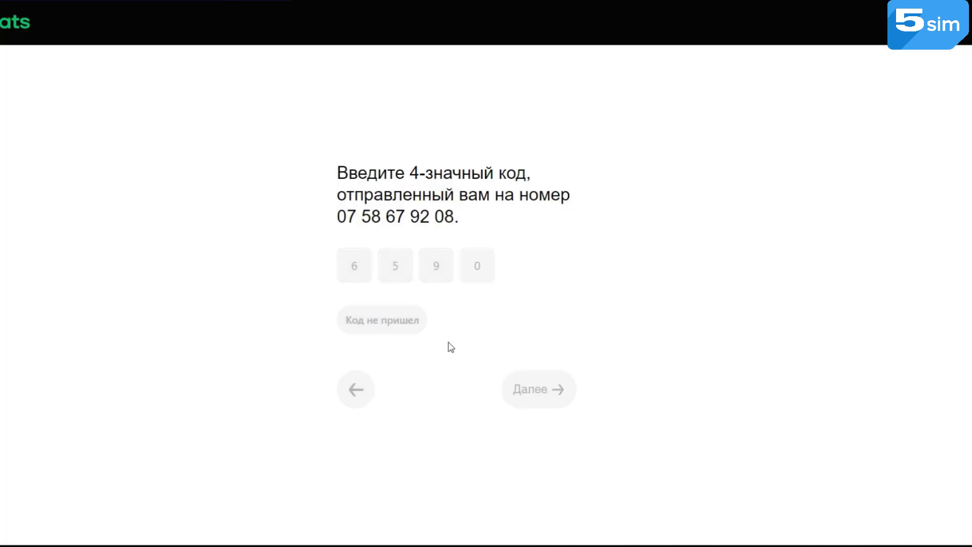
pyautogui.click(538, 389)
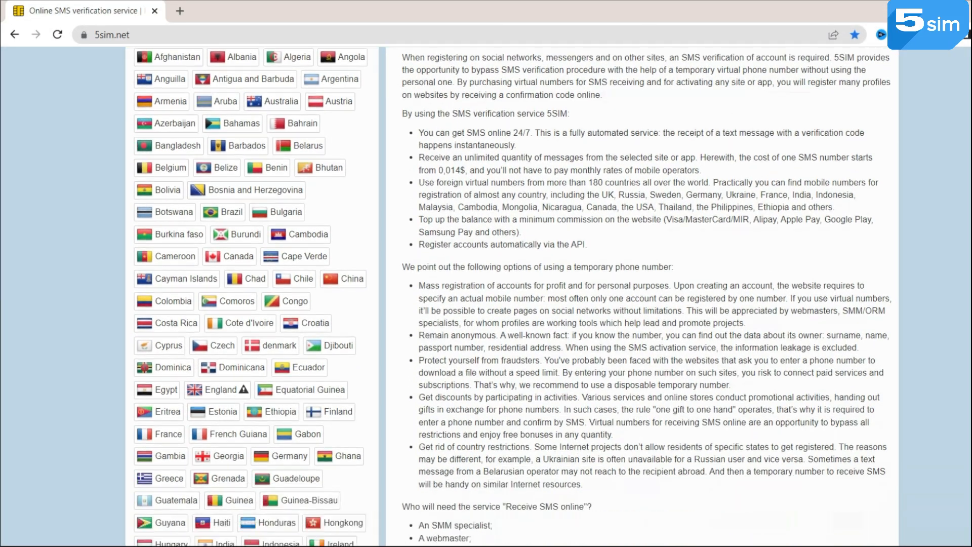
# Scroll the main page down to the product list starting at 1688+taobao with stock counts and prices.
pyautogui.scroll(-3)
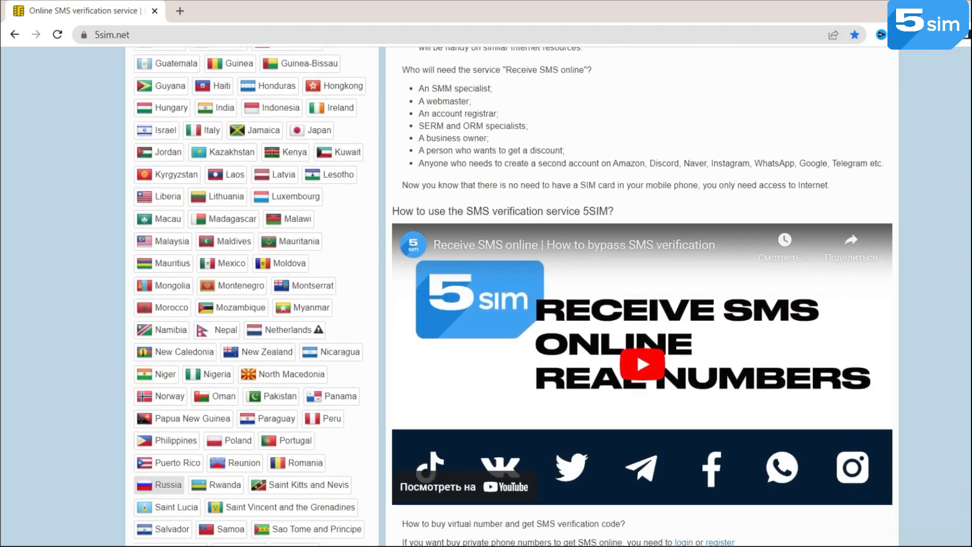
pyautogui.scroll(-3)
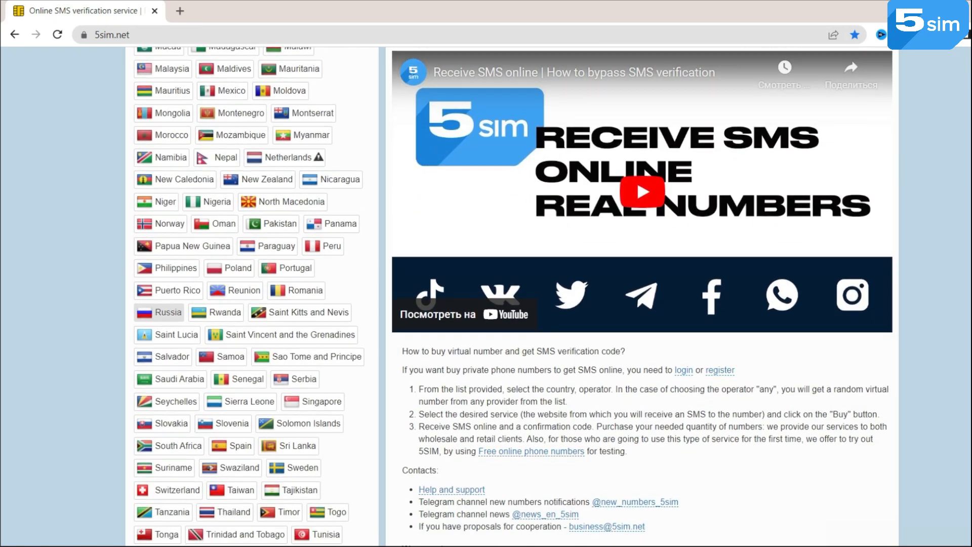
pyautogui.scroll(-3)
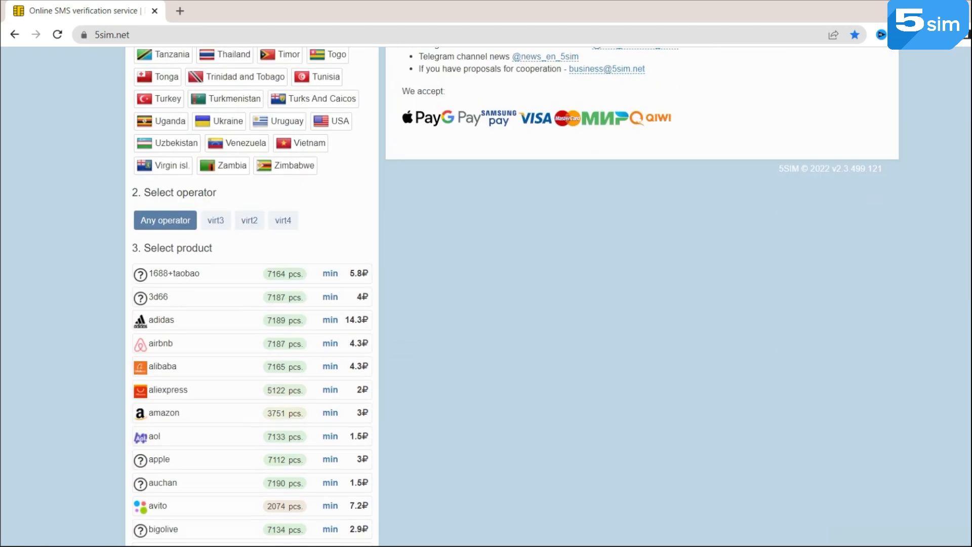
pyautogui.scroll(-3)
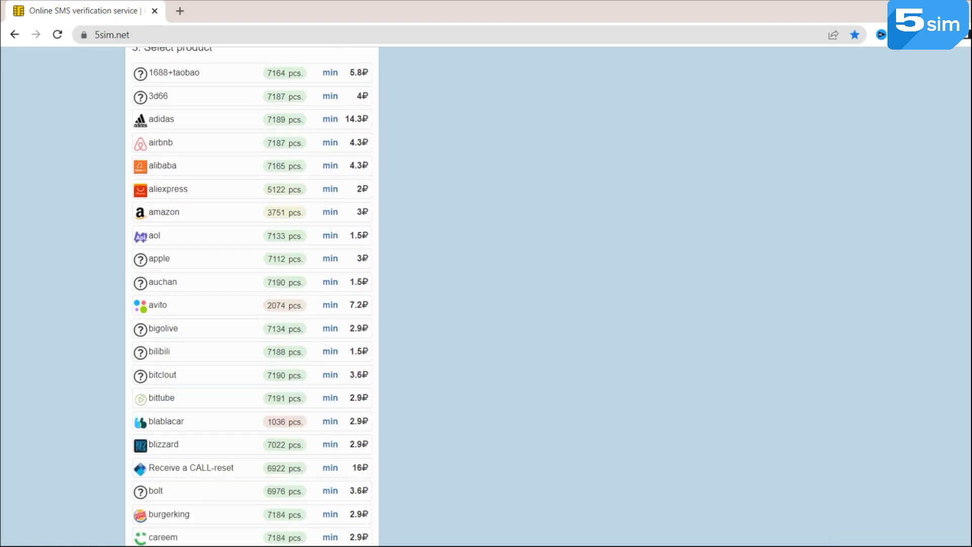
pyautogui.scroll(-3)
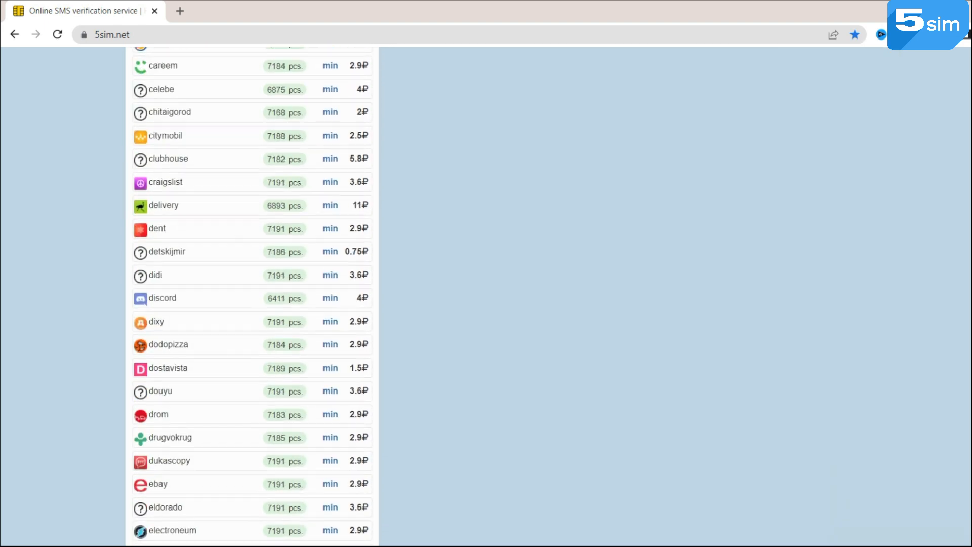